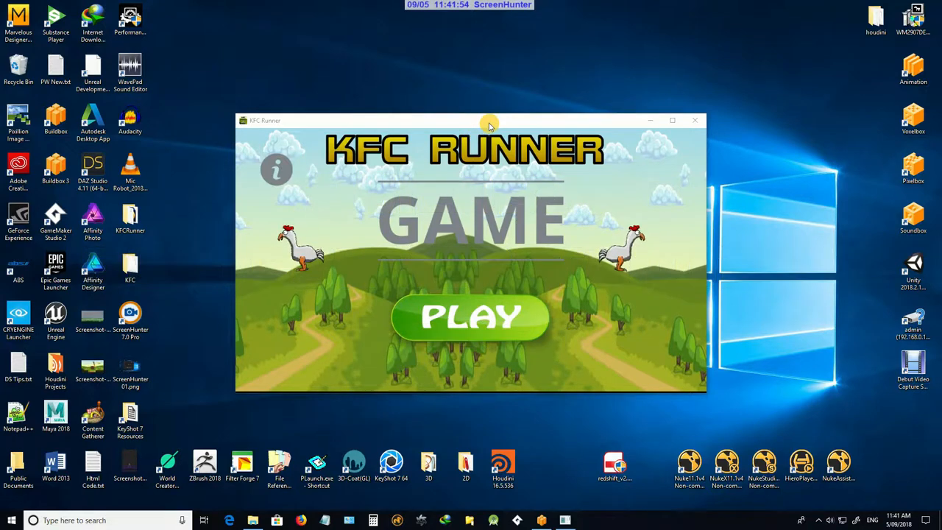
- Move and enlarge the game window so the title screen fills most of the desktop
drag(489, 121, 412, 50)
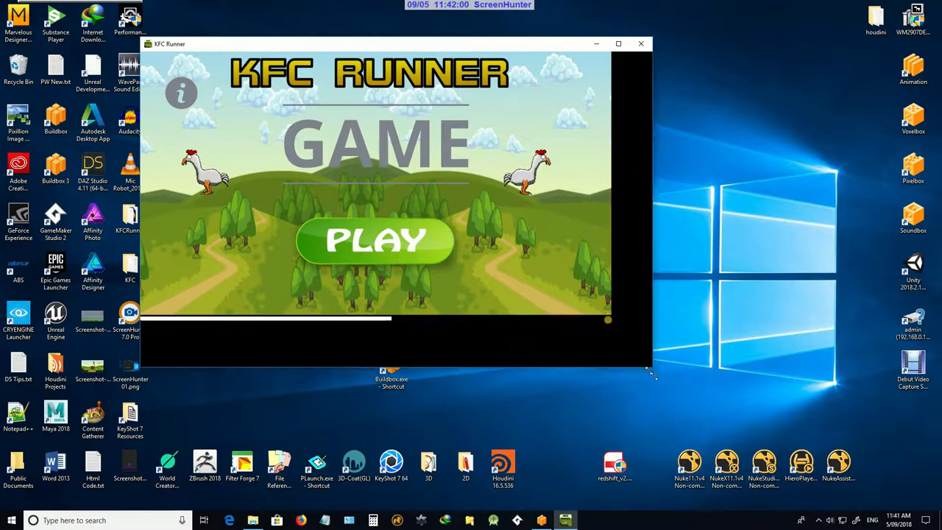
click(619, 44)
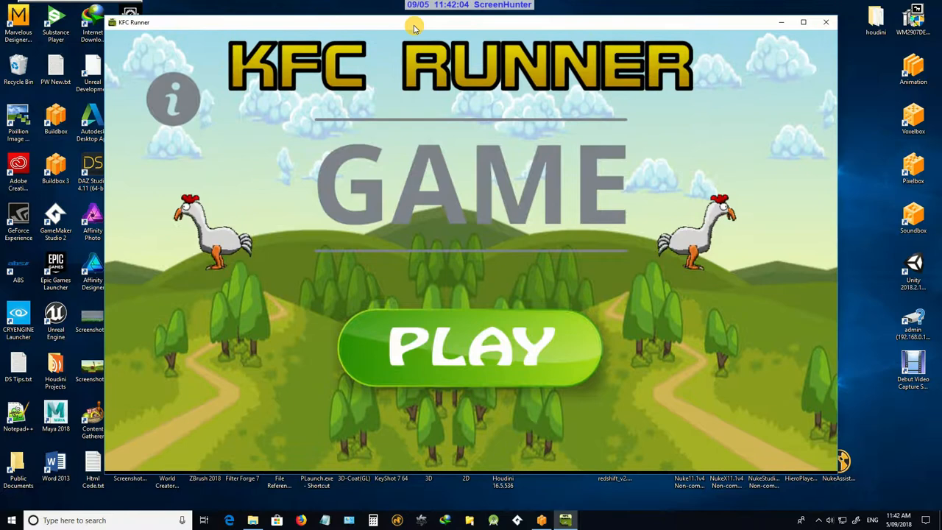
- Start a run from the title screen's PLAY button and play level 1 until the chicken dies
click(469, 346)
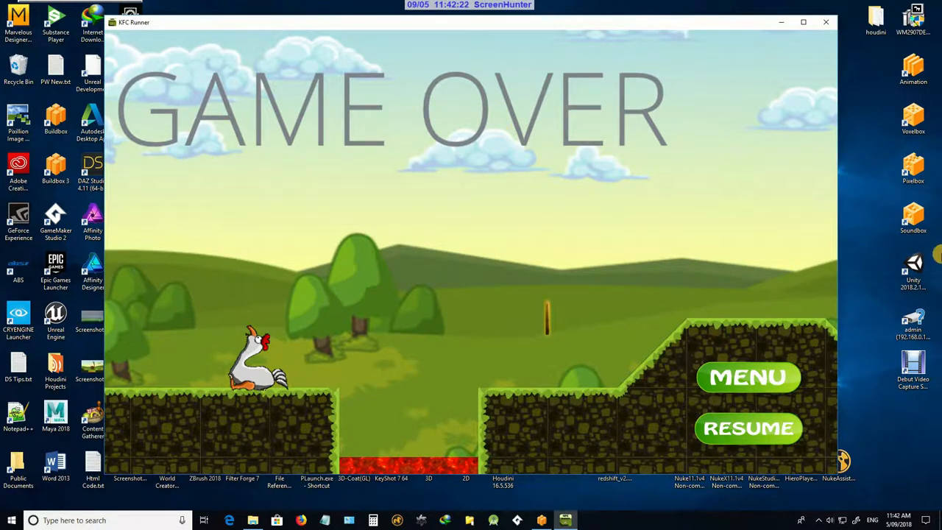
mouse_move(754, 429)
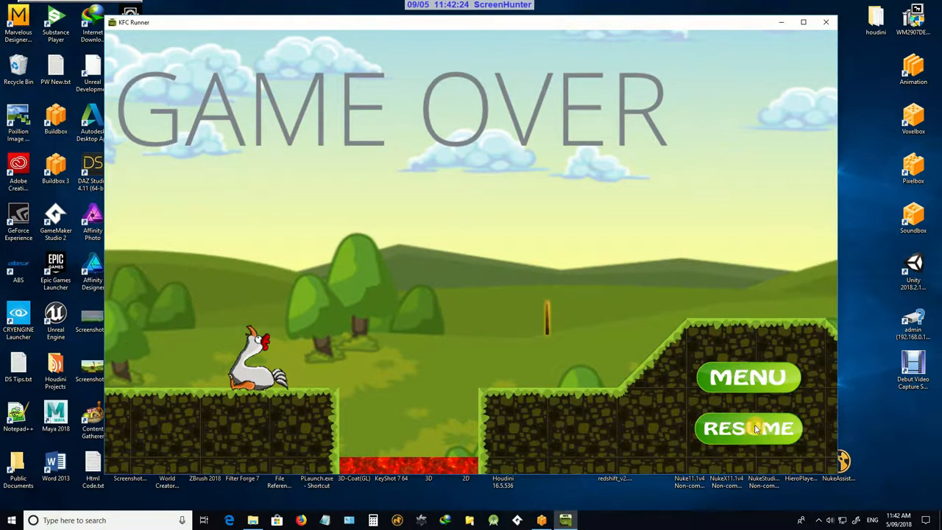
- Resume after Game Over and clear level 1 with a score of 210, reaching the Level 2 screen
click(748, 428)
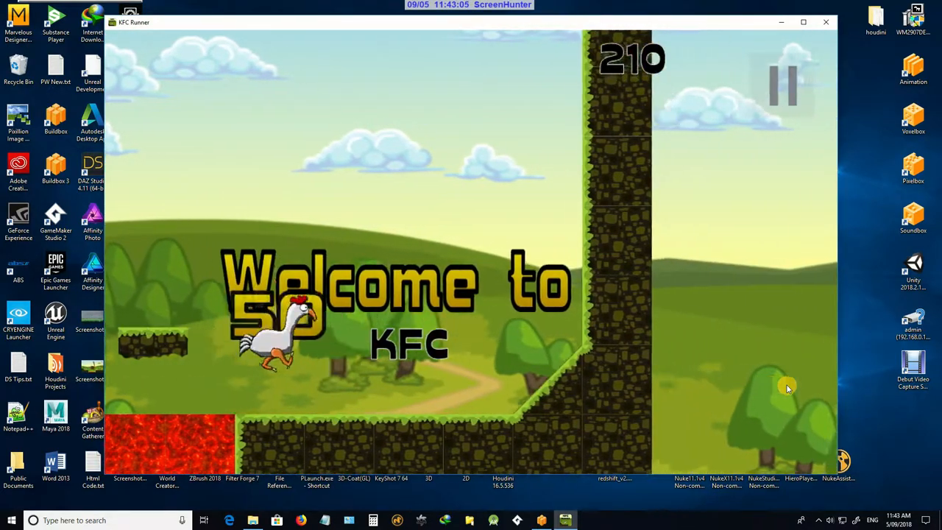
click(780, 76)
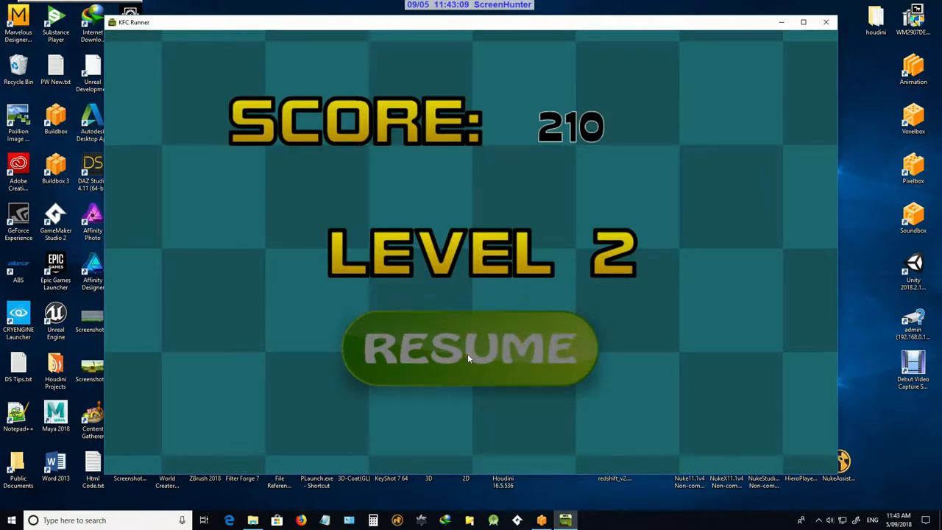
- Resume into the night-time haunted-town level 2 and play until Game Over
click(469, 352)
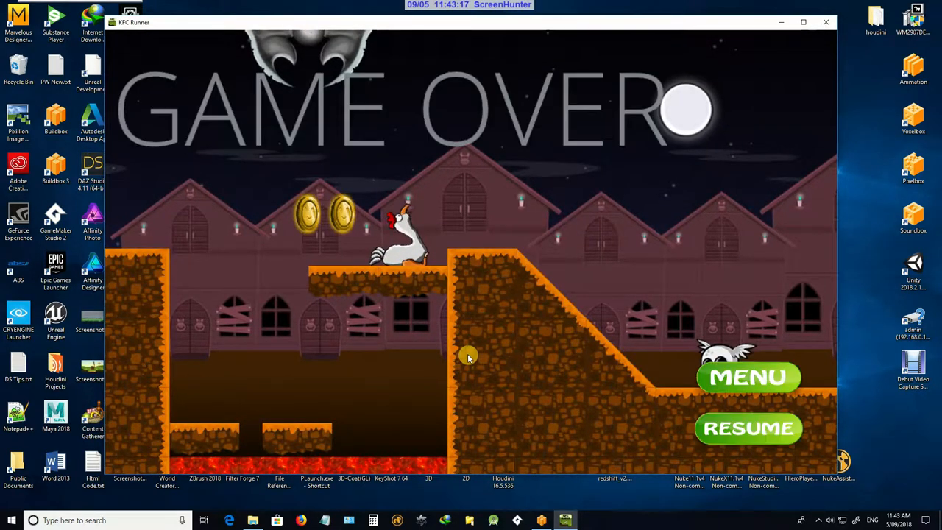
mouse_move(289, 242)
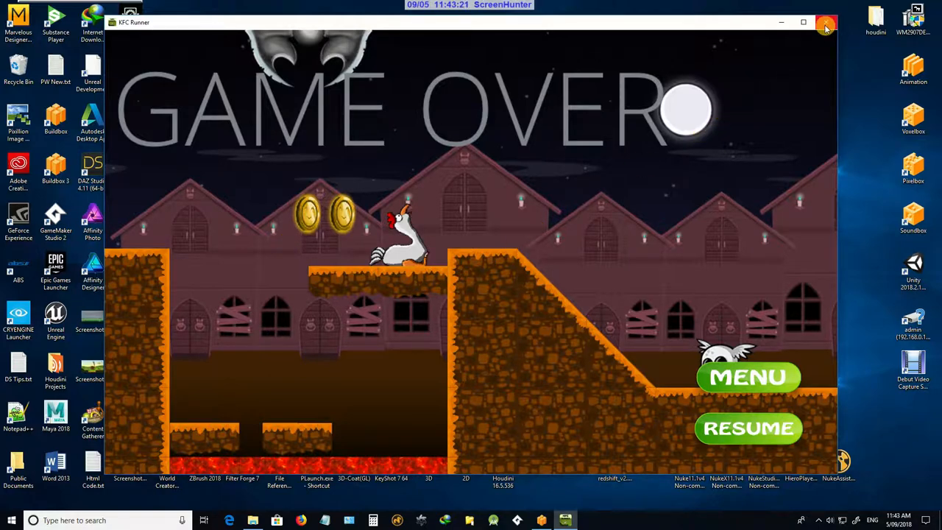
mouse_move(568, 295)
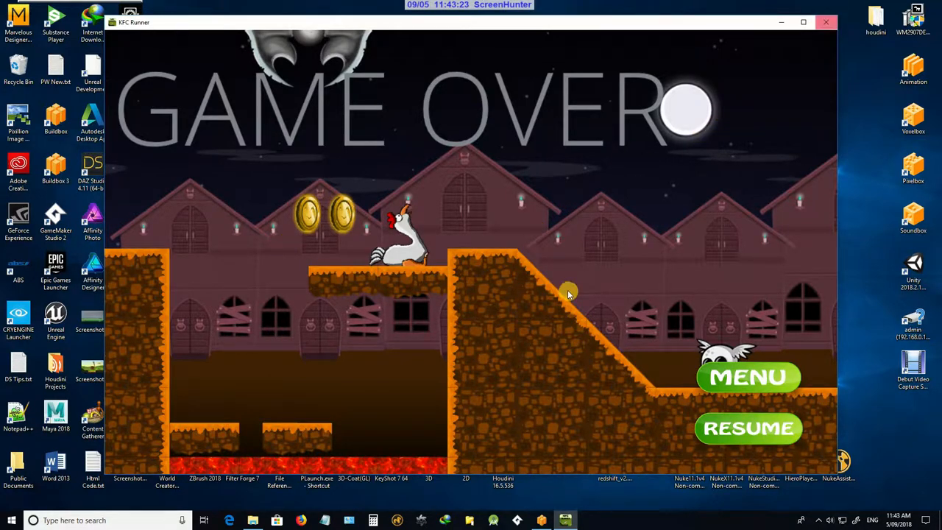